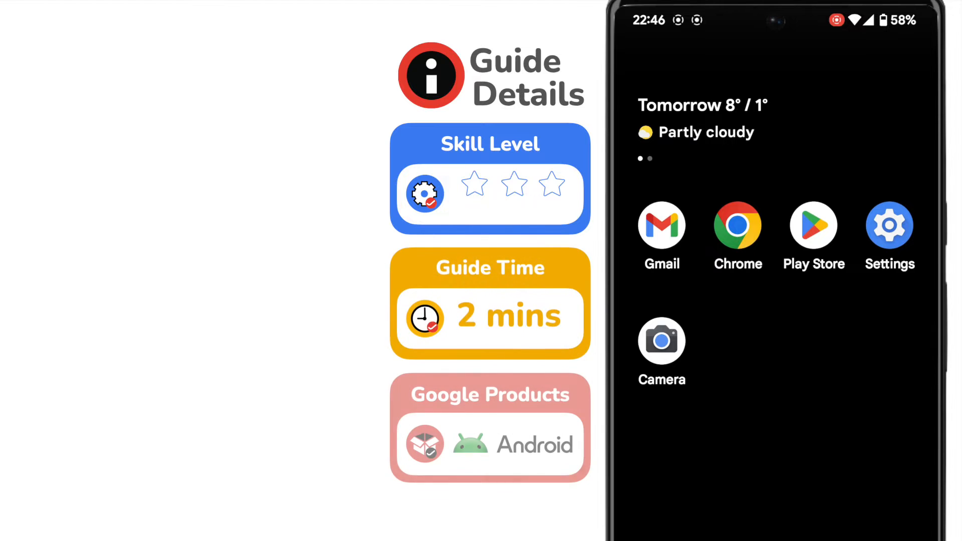
# Hold power, then long-press Power off to show the Reboot to safe mode dialog
pyautogui.click(474, 183)
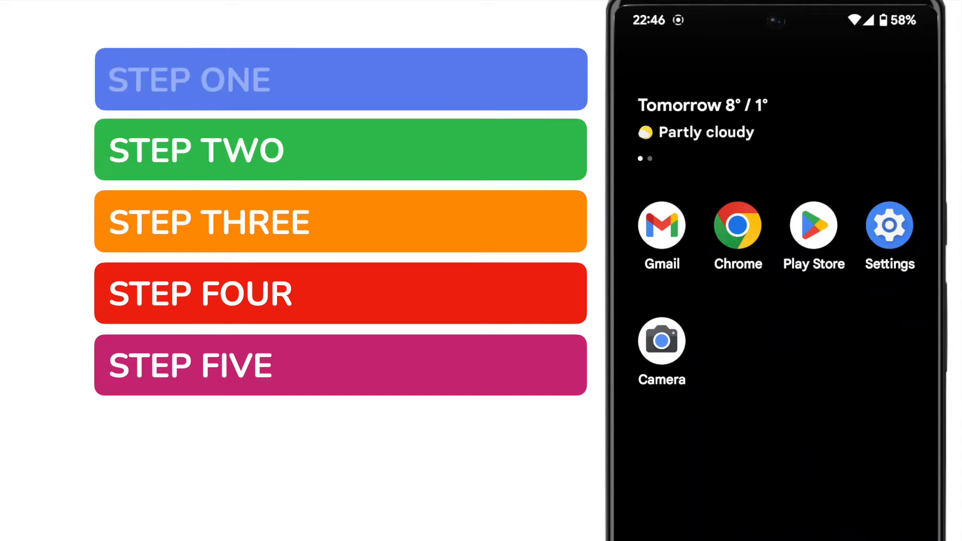
pyautogui.click(340, 79)
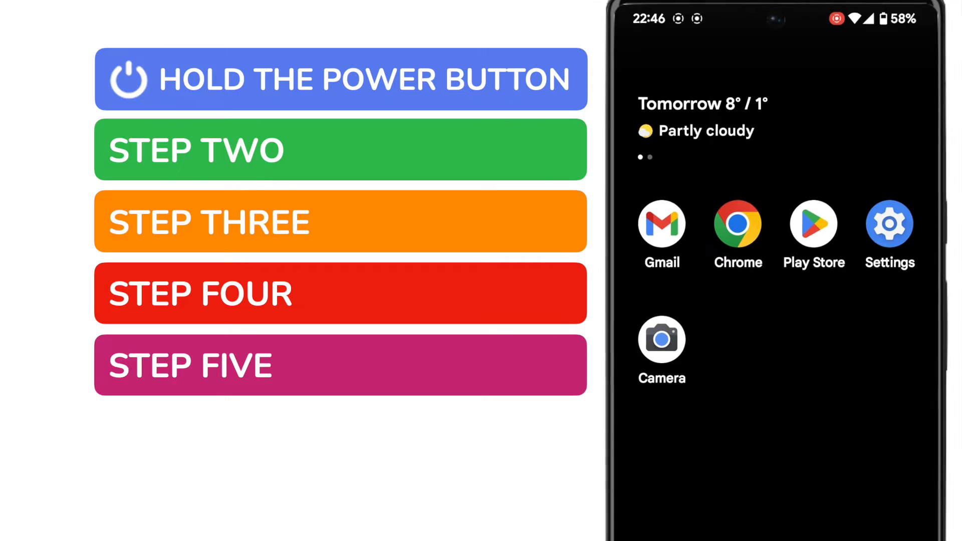
pyautogui.scroll(3)
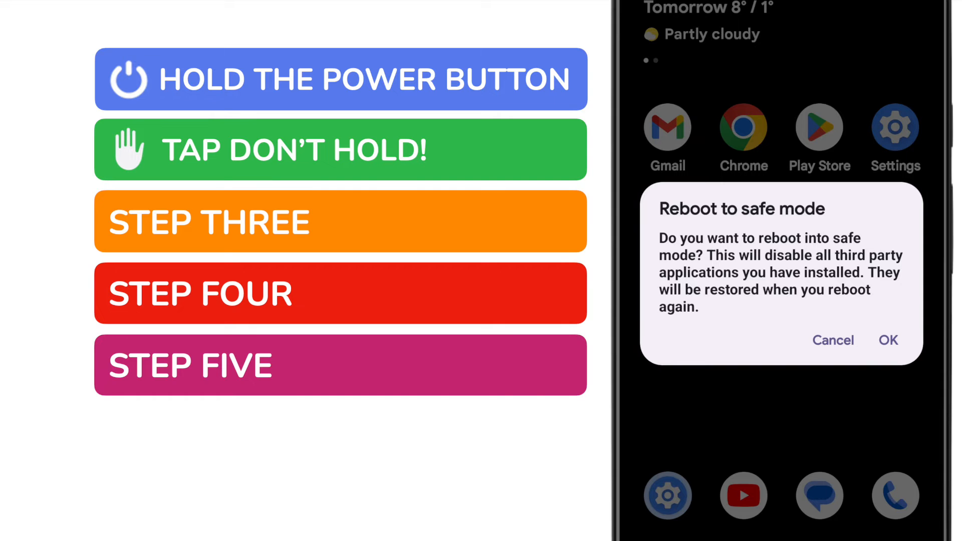
# Cancel the safe mode reboot and choose Restart from the power menu
pyautogui.click(832, 340)
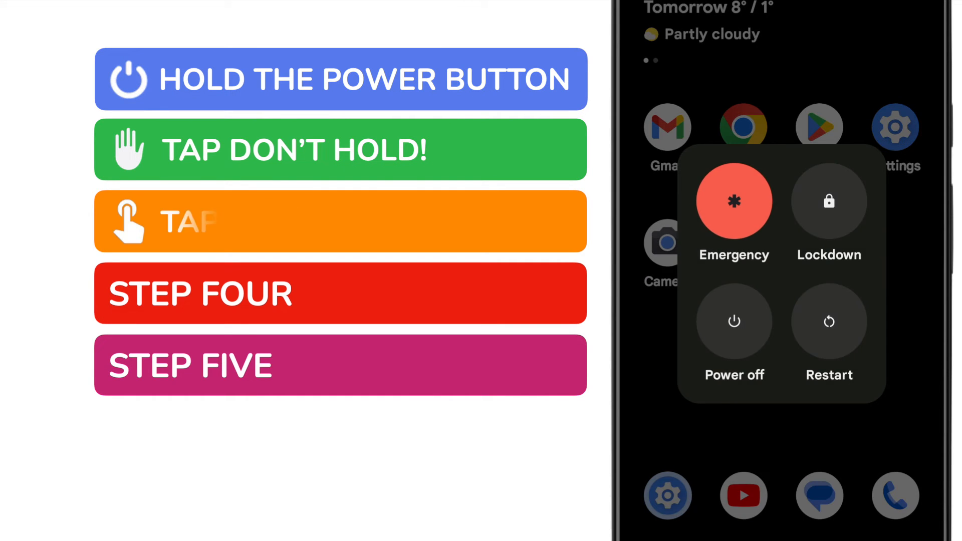
pyautogui.click(828, 320)
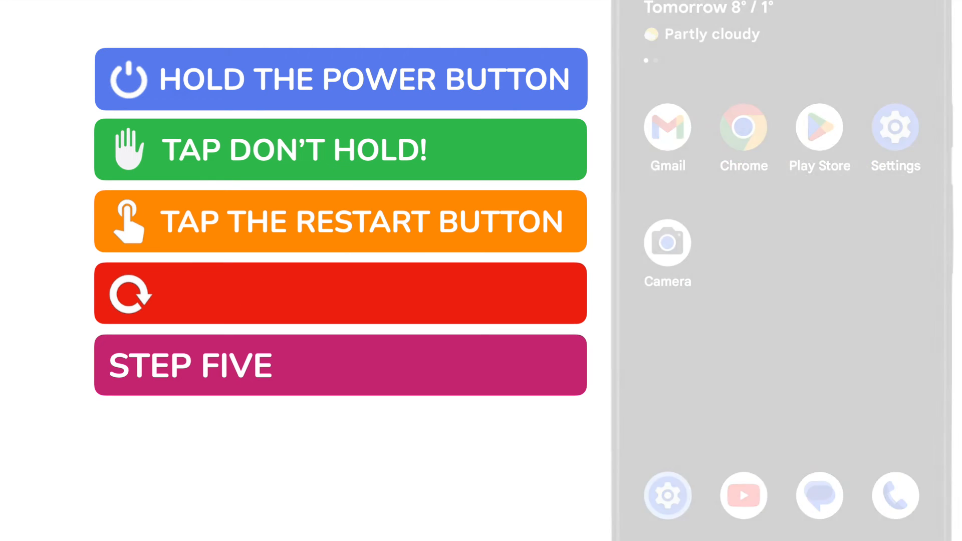